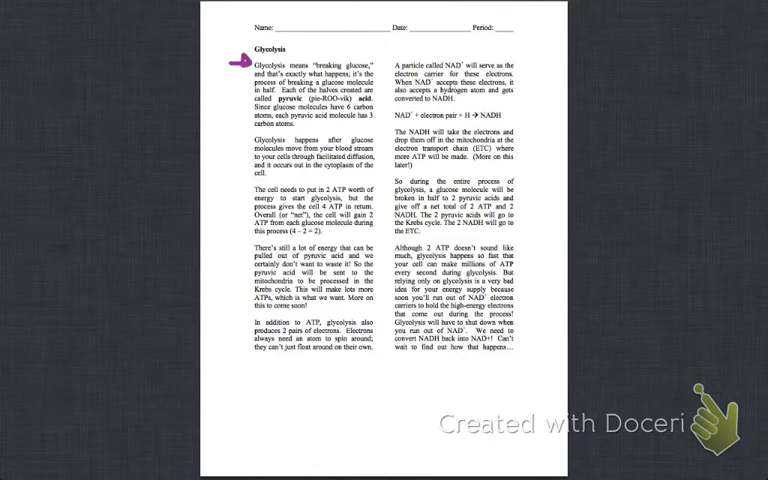
Underline the words "breaking glucose" in the first paragraph with purple ink.
left_click_drag(304, 72, 376, 72)
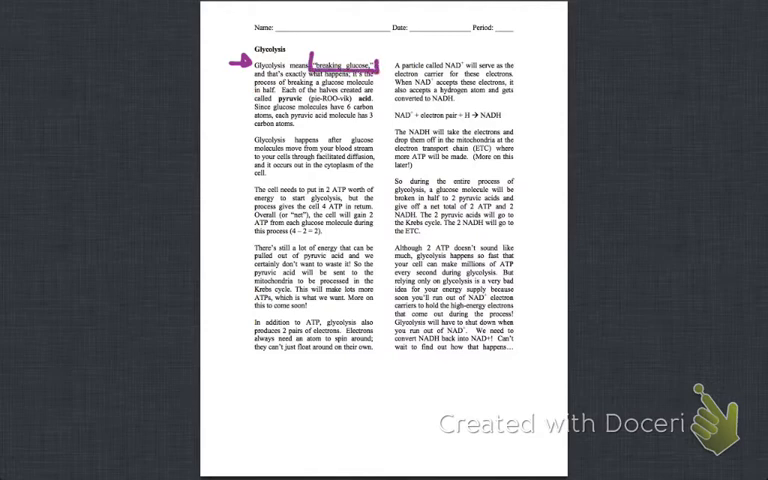